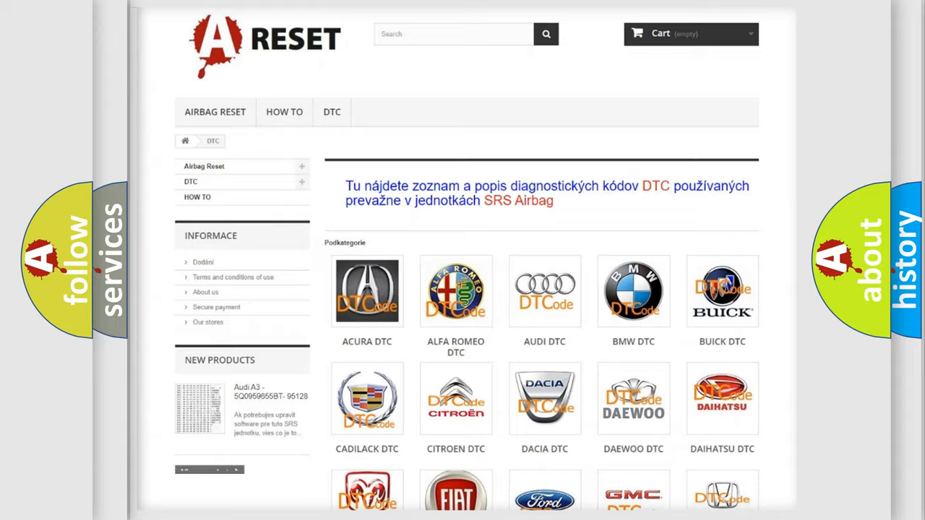
{"action": "scroll", "scroll_direction": "down", "scroll_amount": 3}
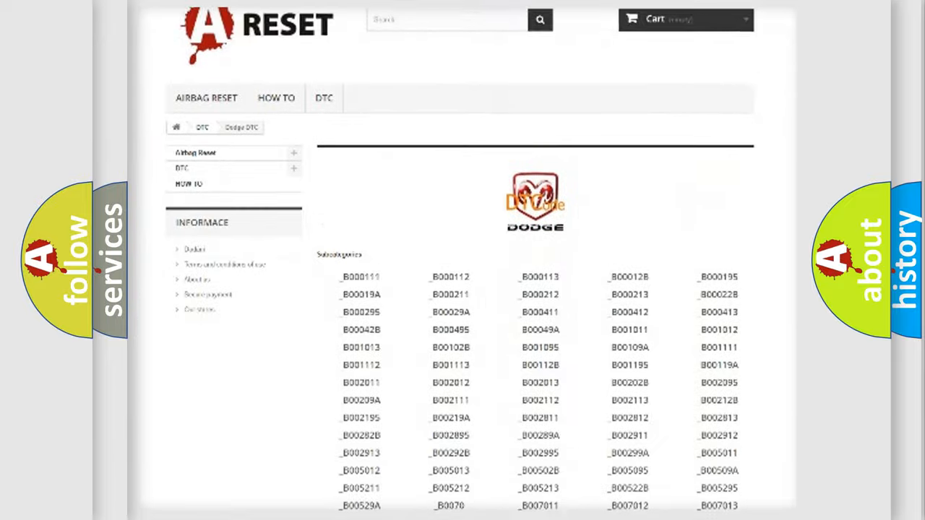
{"action": "scroll", "scroll_direction": "down", "scroll_amount": 3}
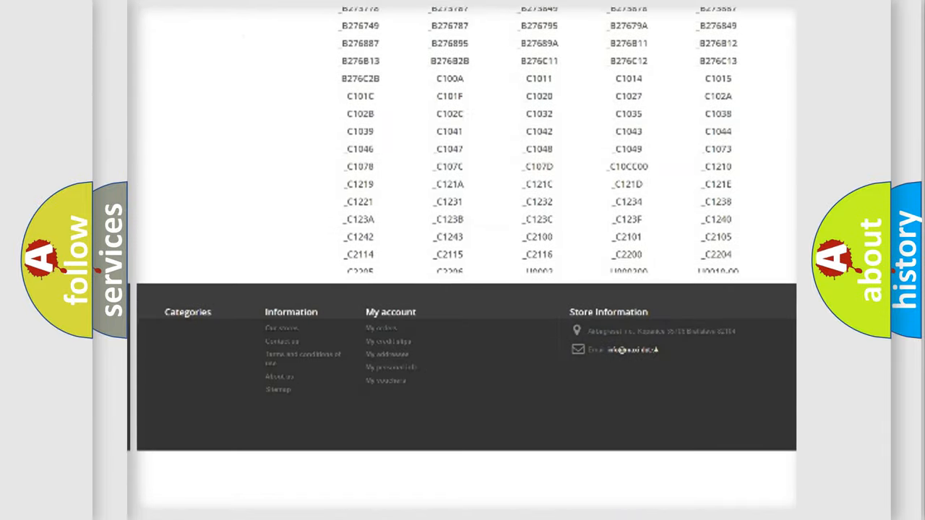
{"action": "scroll", "scroll_direction": "down", "scroll_amount": 3}
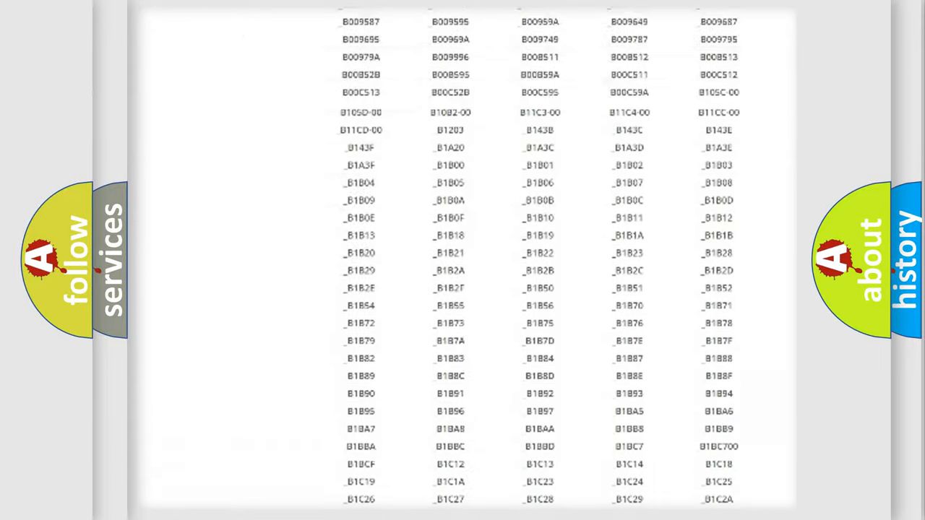
{"action": "scroll", "scroll_direction": "up", "scroll_amount": 3}
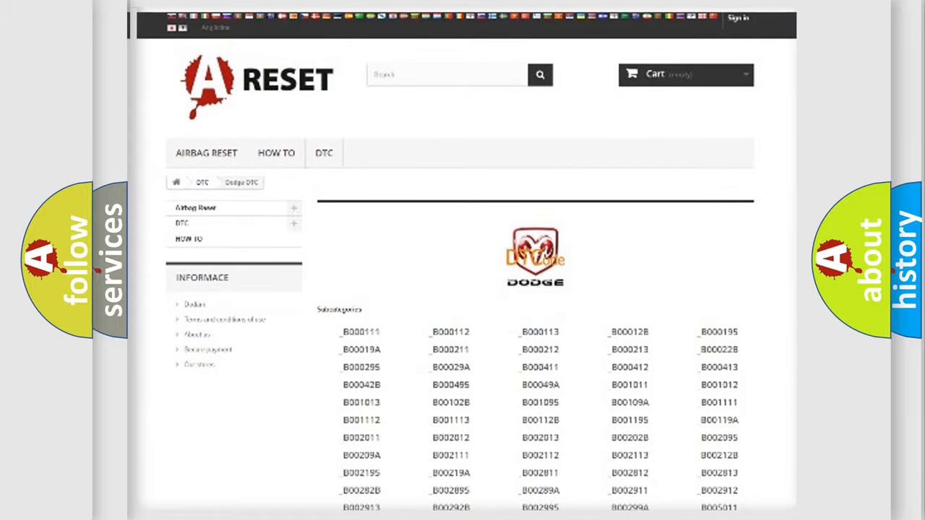